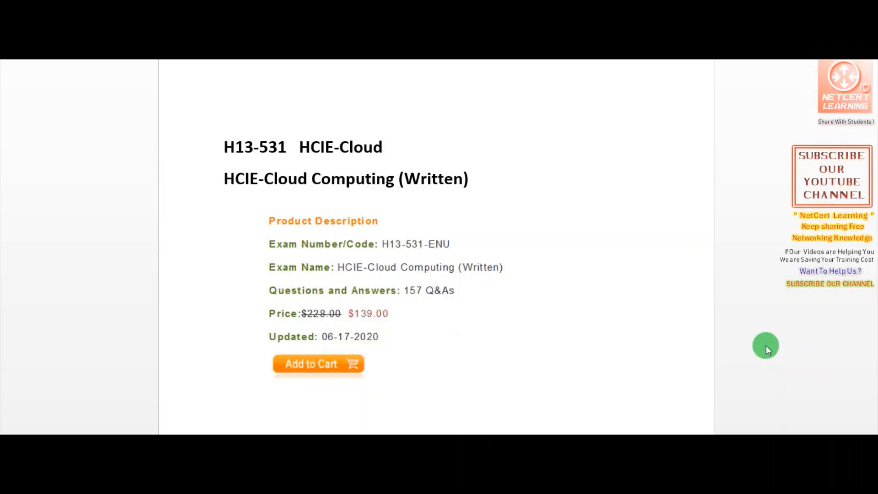
pyautogui.moveTo(114, 139)
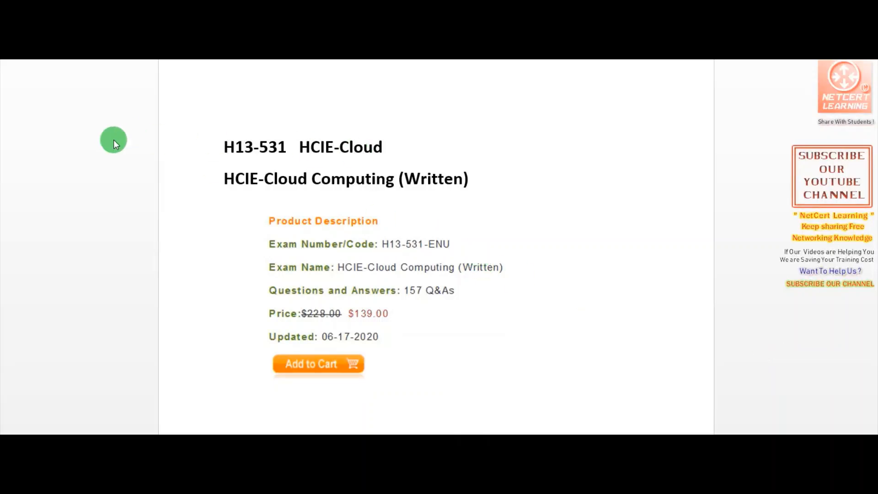
pyautogui.moveTo(535, 213)
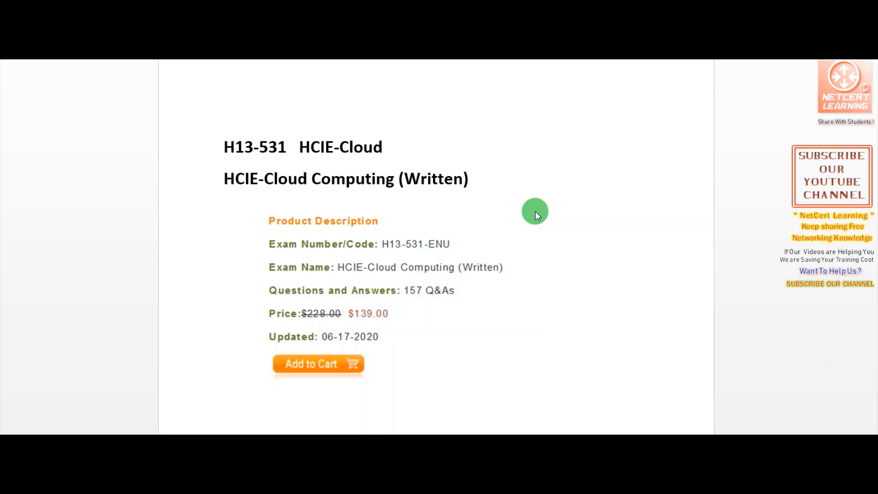
pyautogui.moveTo(488, 172)
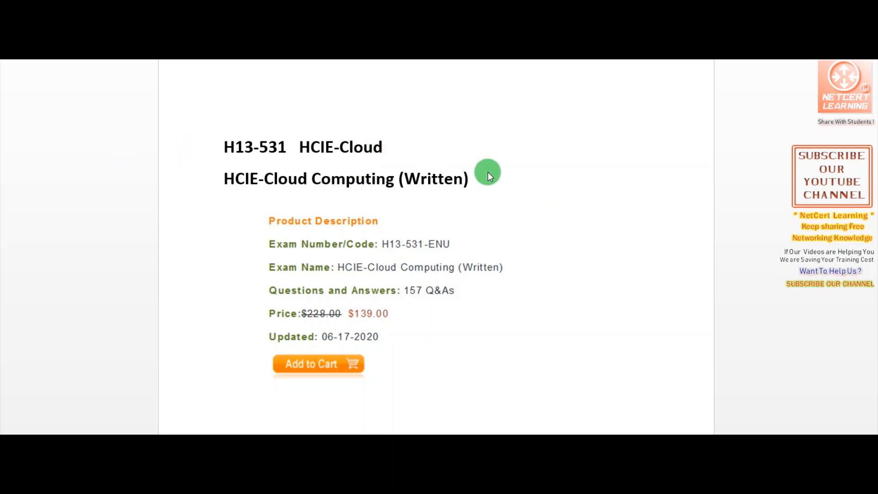
pyautogui.moveTo(156, 134)
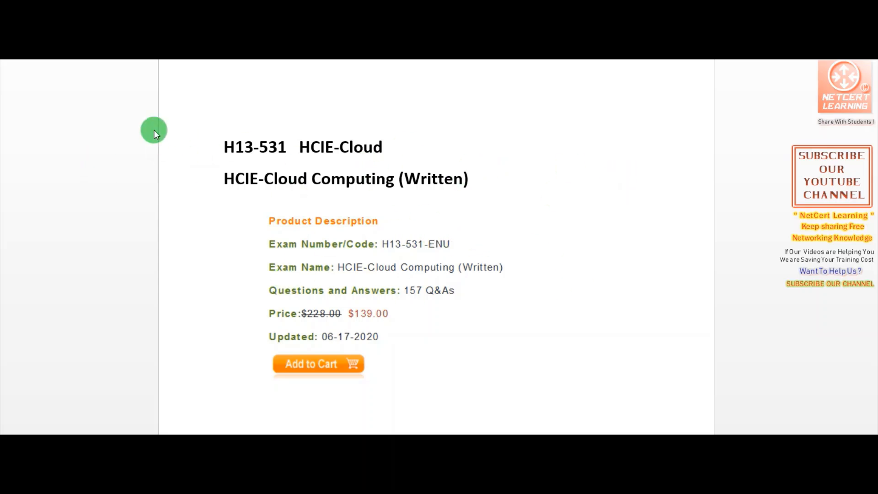
pyautogui.moveTo(262, 173)
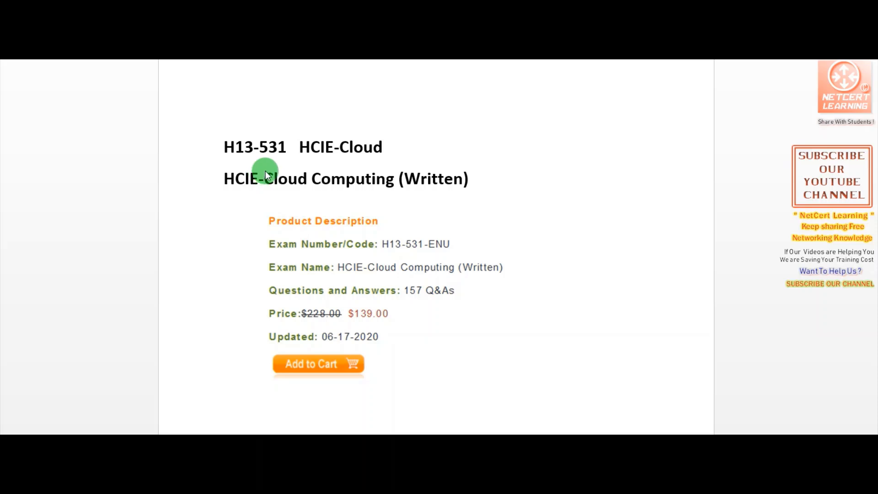
pyautogui.moveTo(504, 293)
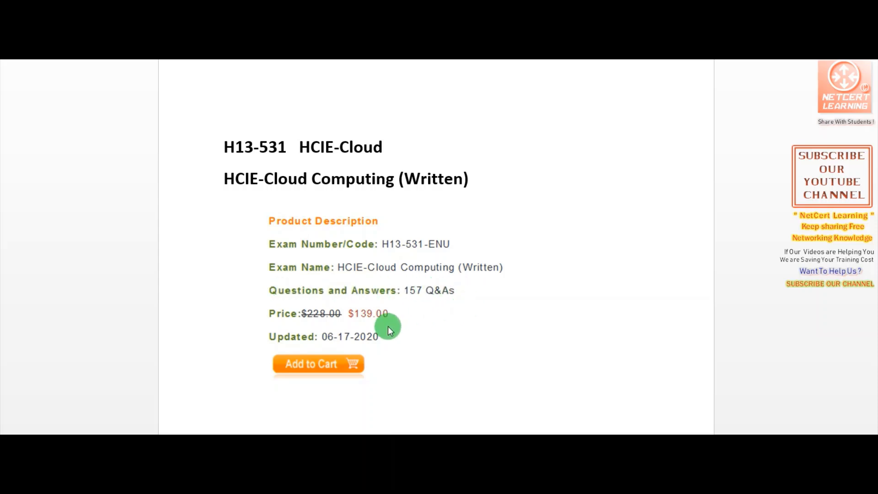
pyautogui.moveTo(306, 318)
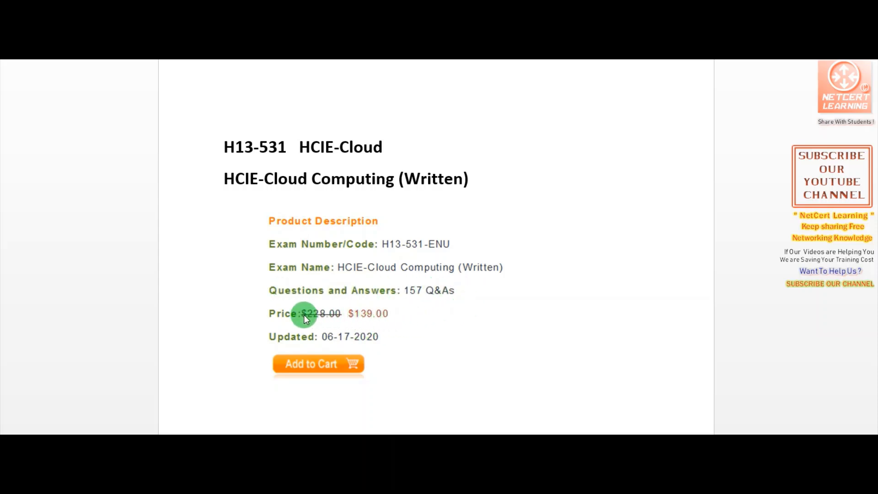
pyautogui.moveTo(478, 288)
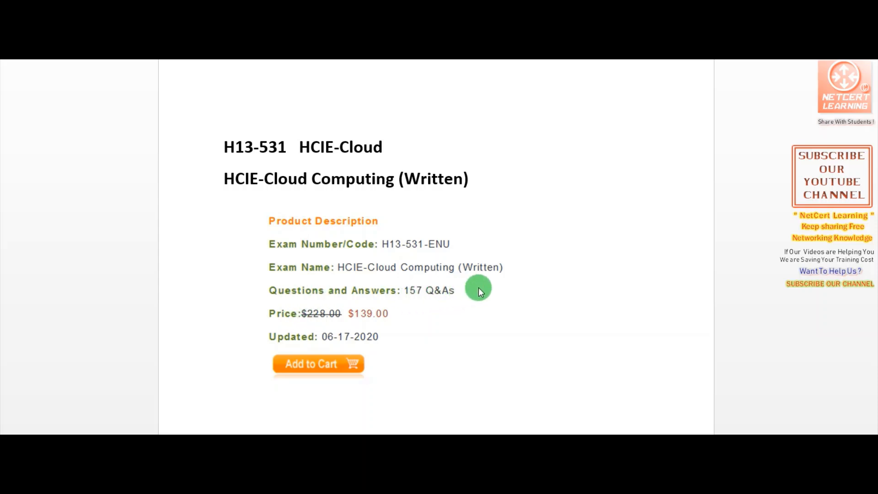
pyautogui.moveTo(486, 295)
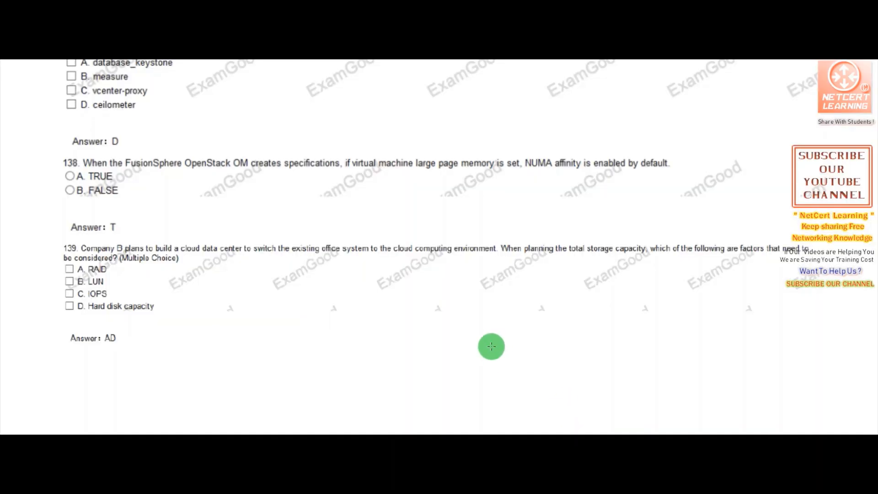
# Scroll through questions 138 to 157, then return to the H13-531 HCIE-Cloud title page.
pyautogui.scroll(-3)
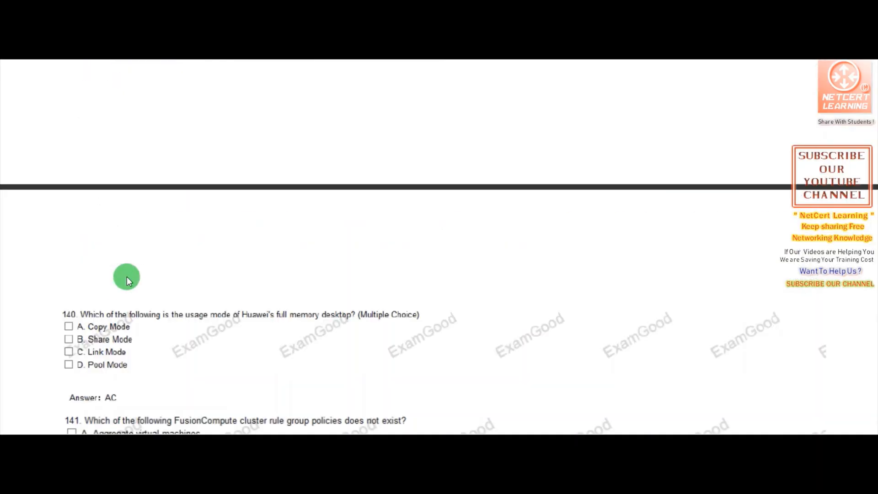
pyautogui.scroll(-3)
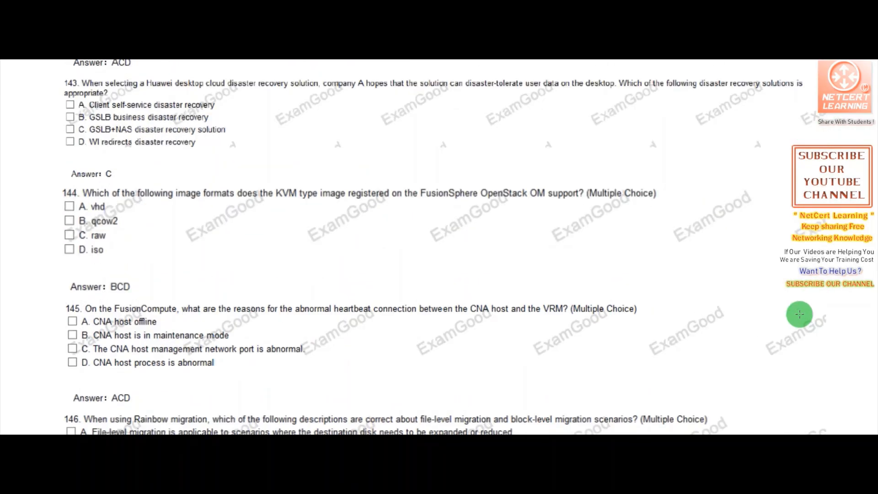
pyautogui.scroll(-3)
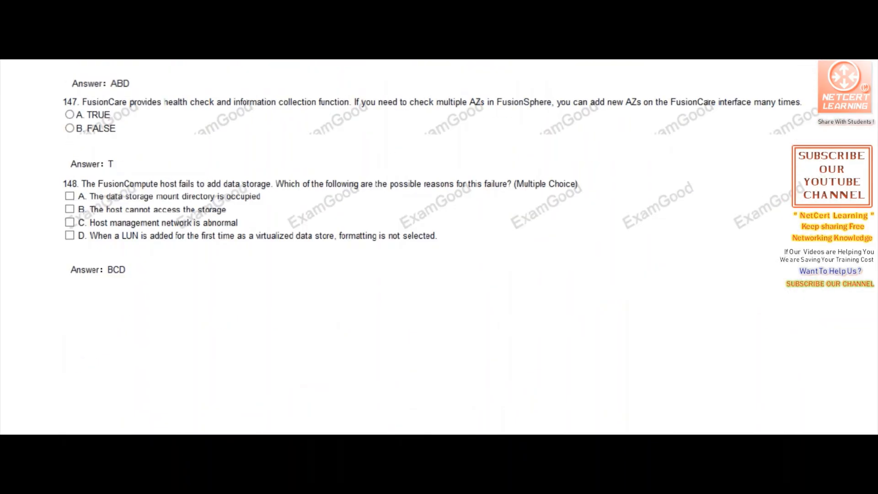
pyautogui.scroll(-3)
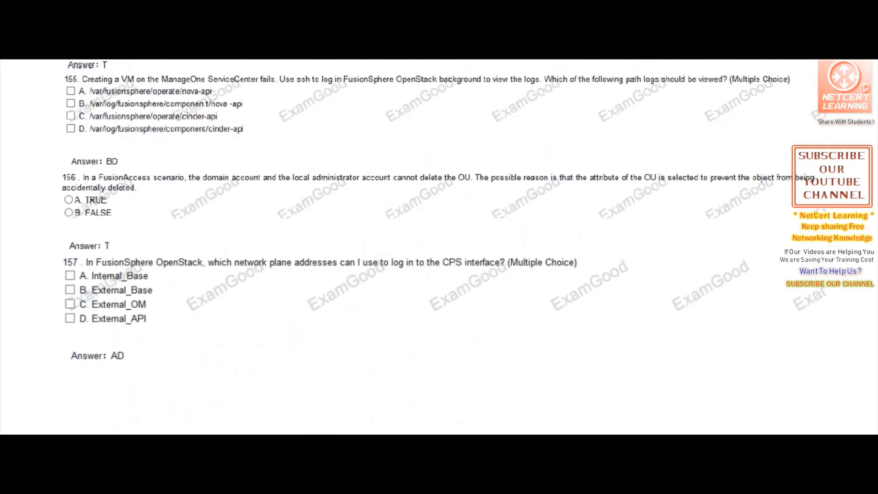
pyautogui.scroll(3)
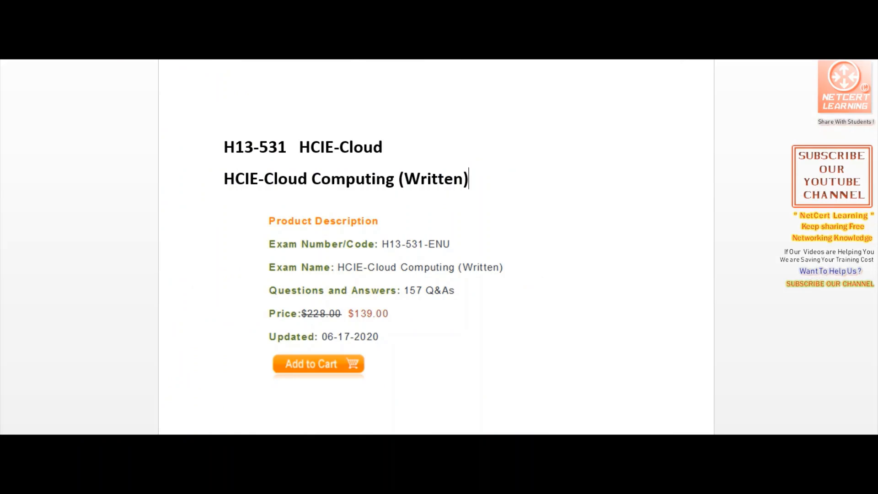
pyautogui.click(535, 282)
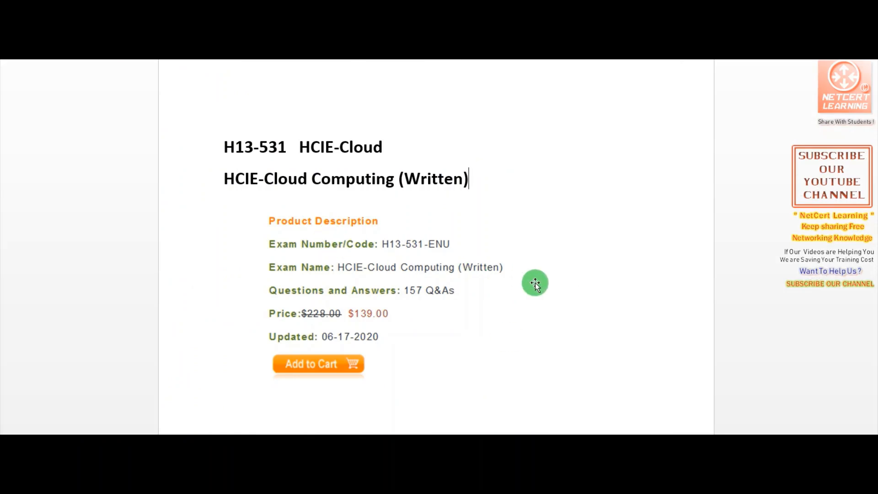